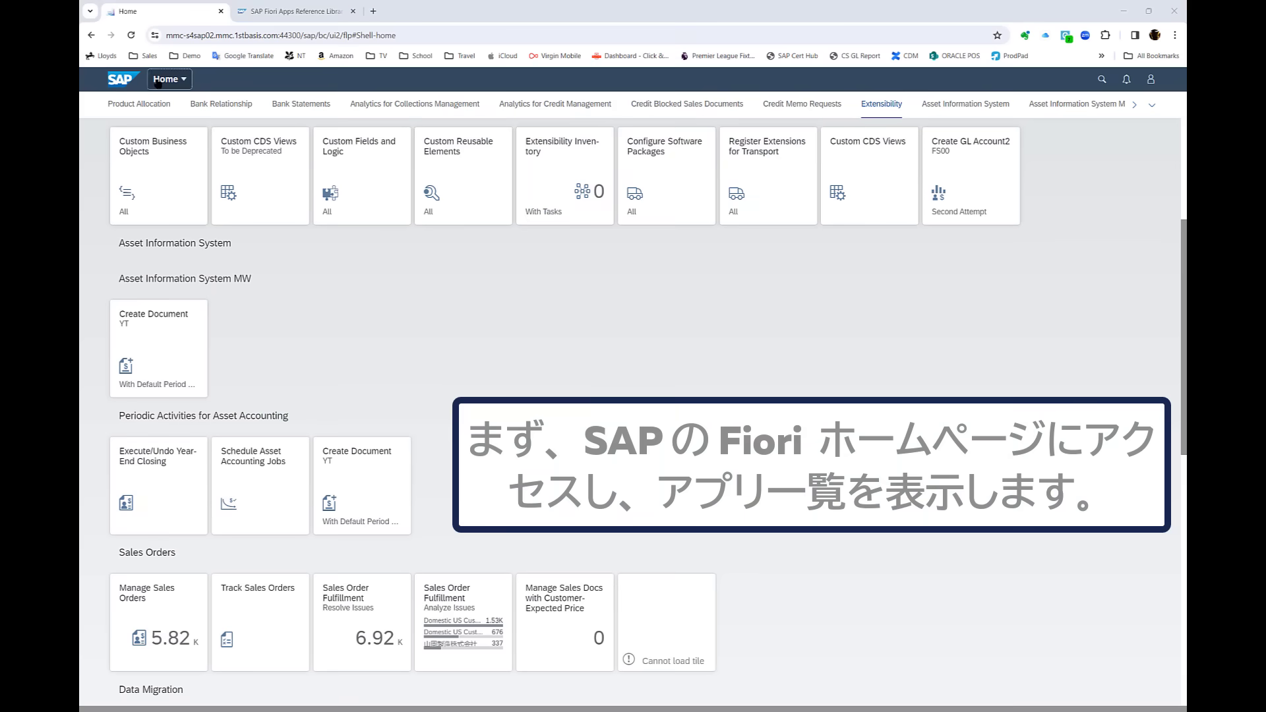
- Search the launchpad for 'supplier invoices list' and launch the Supplier Invoices List app
click(169, 79)
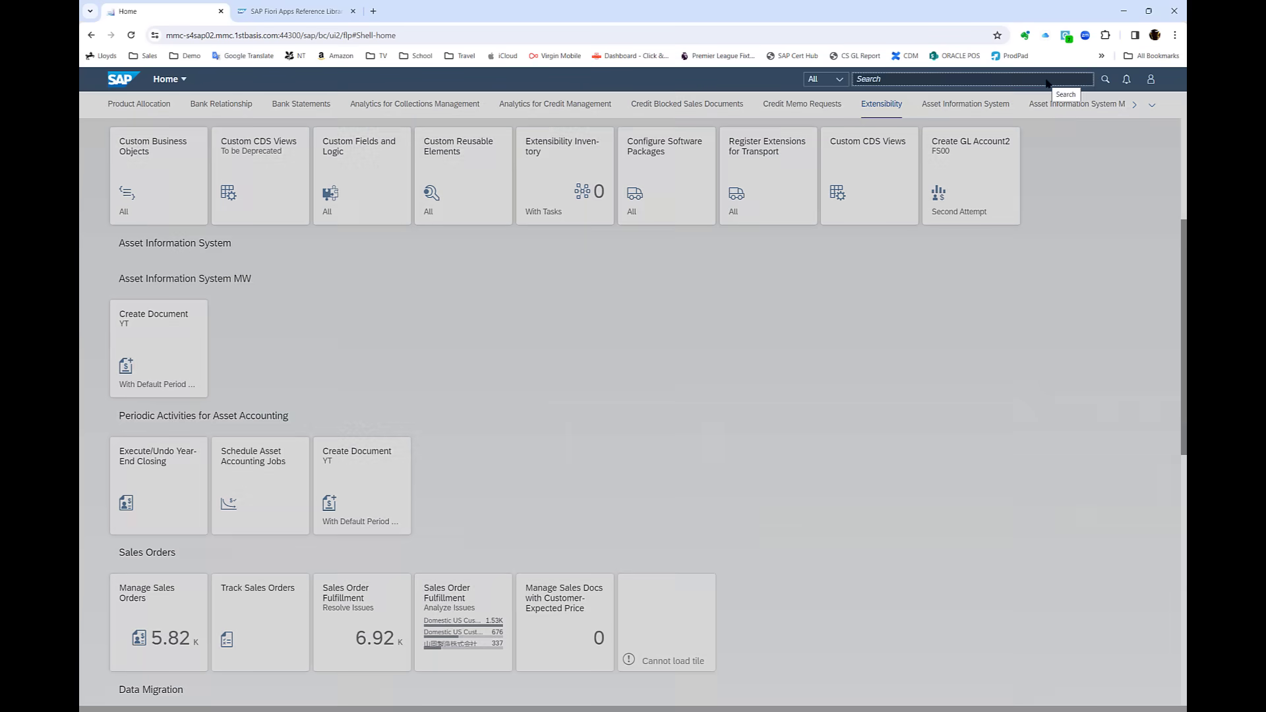
text(supplier invoices list)
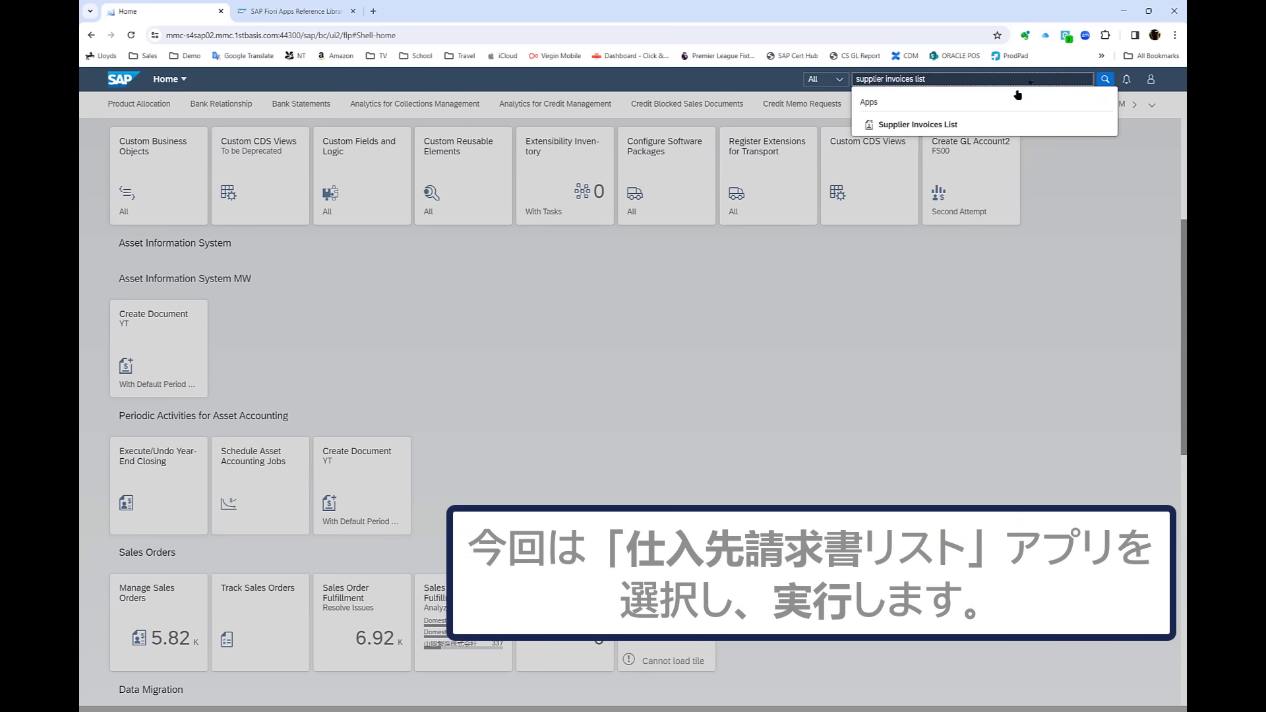
click(917, 124)
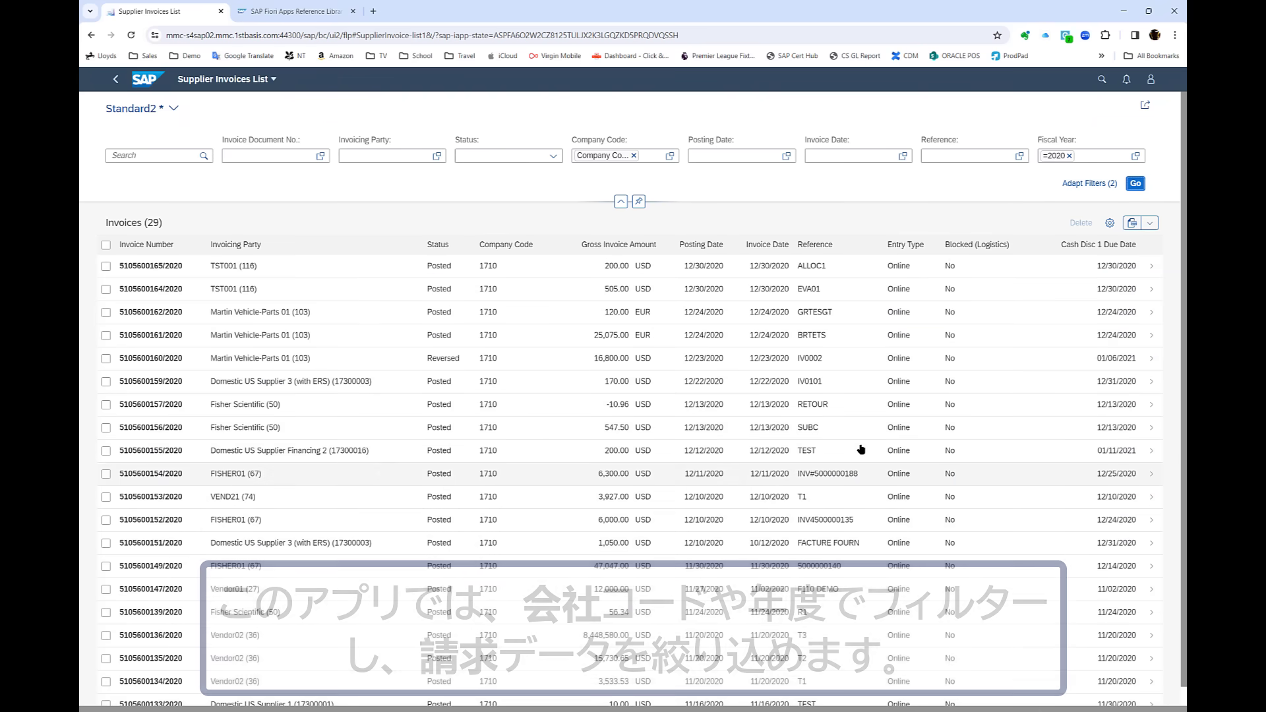
- Show the app's About details from the profile menu and select its App ID
click(1150, 78)
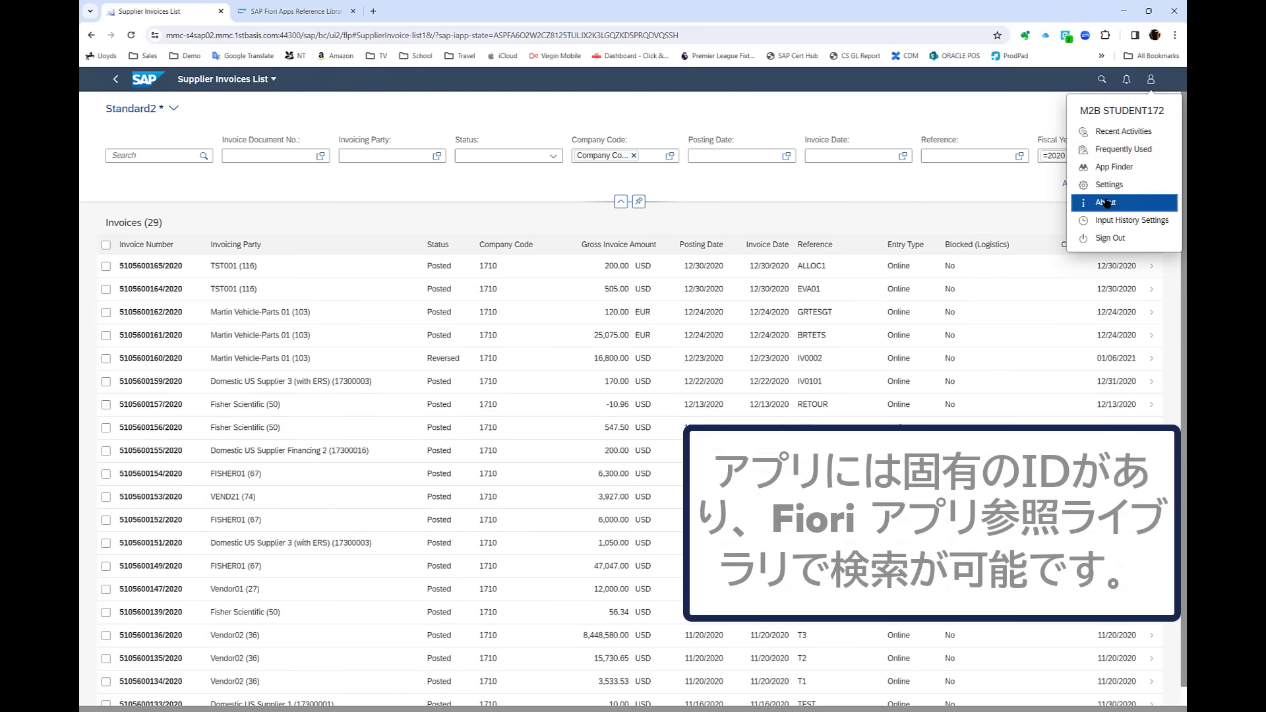
click(1111, 202)
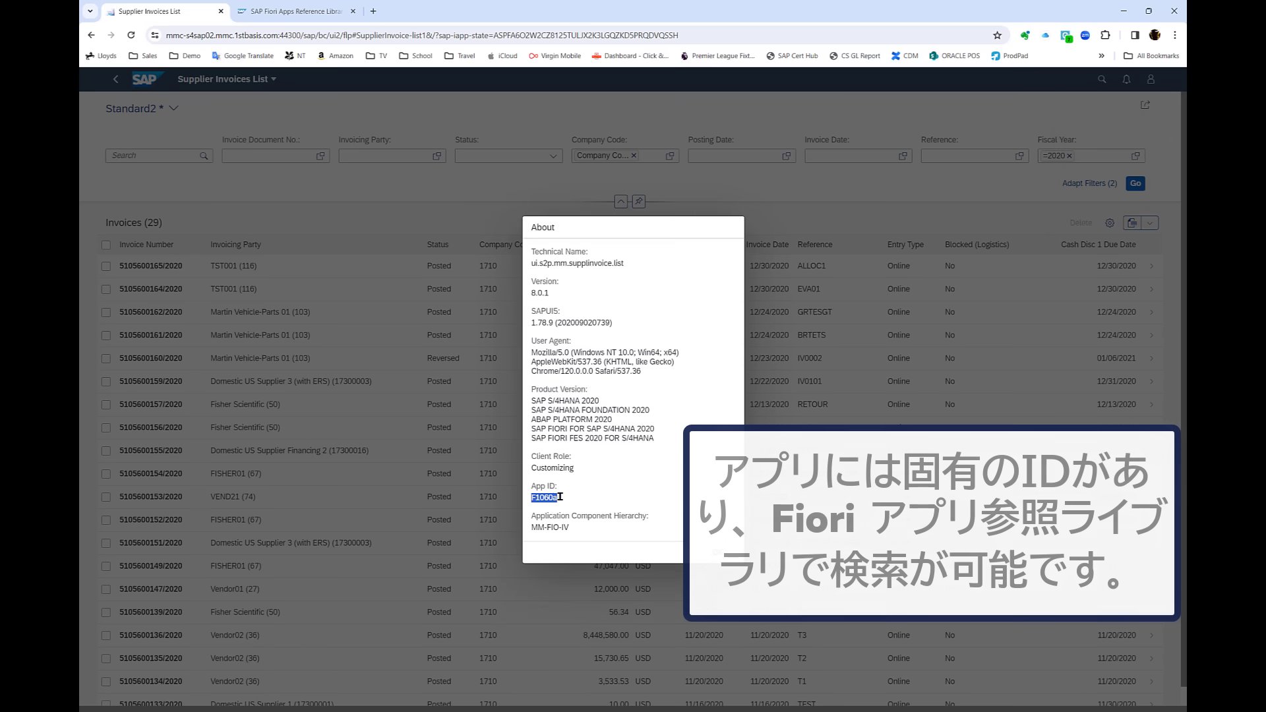
click(290, 12)
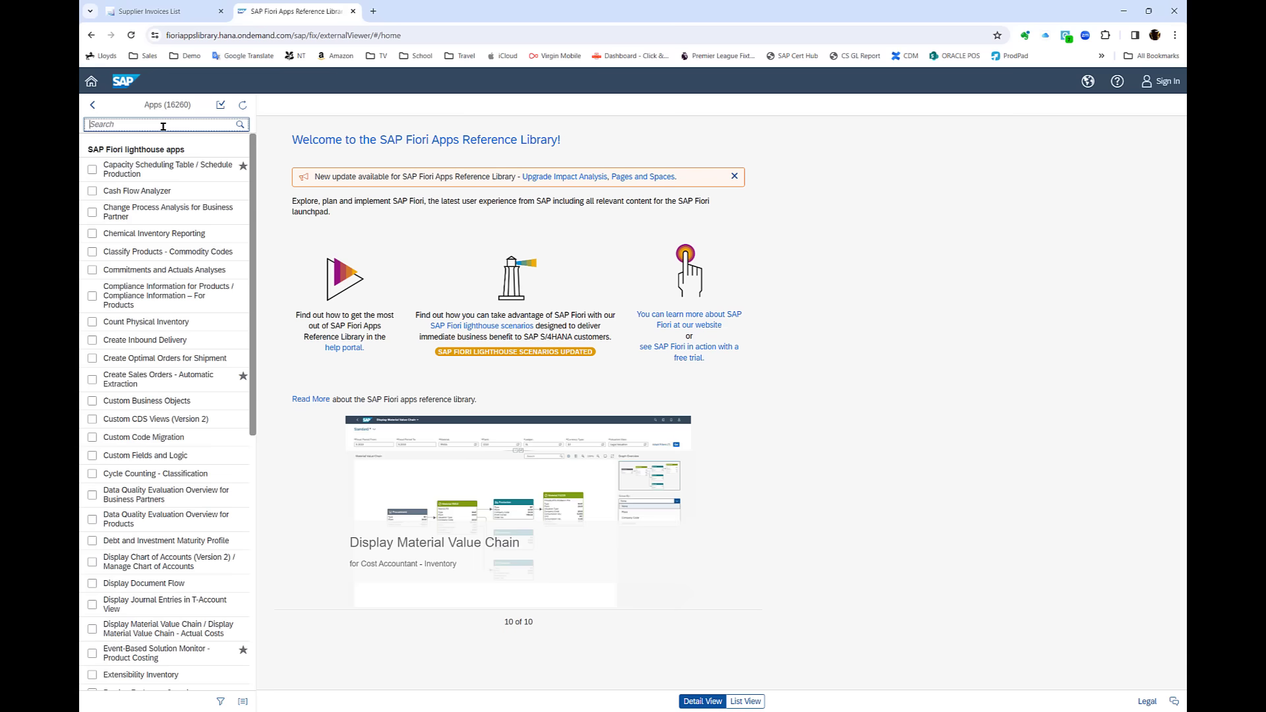
- Search the library for F1060a and select the OData service MM_SUPPLIER_INVOICE_LIST_ENH_SRV
text(F1060a)
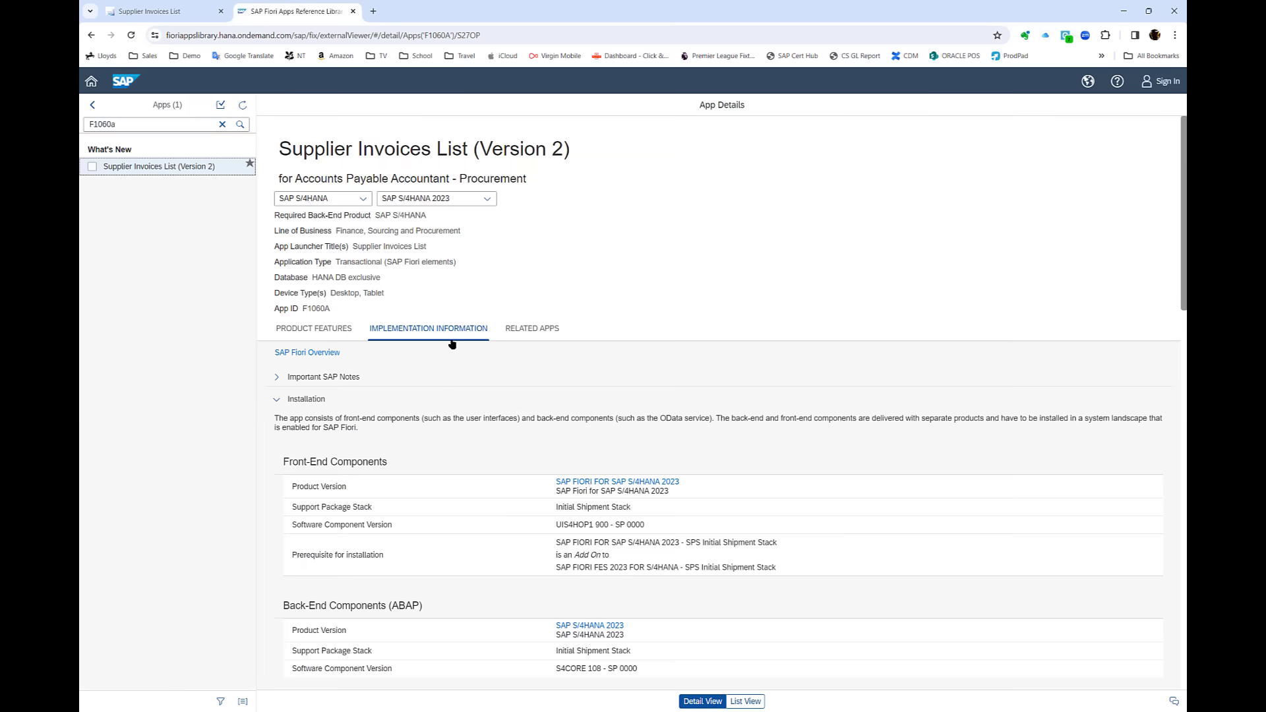
scroll(down, 3)
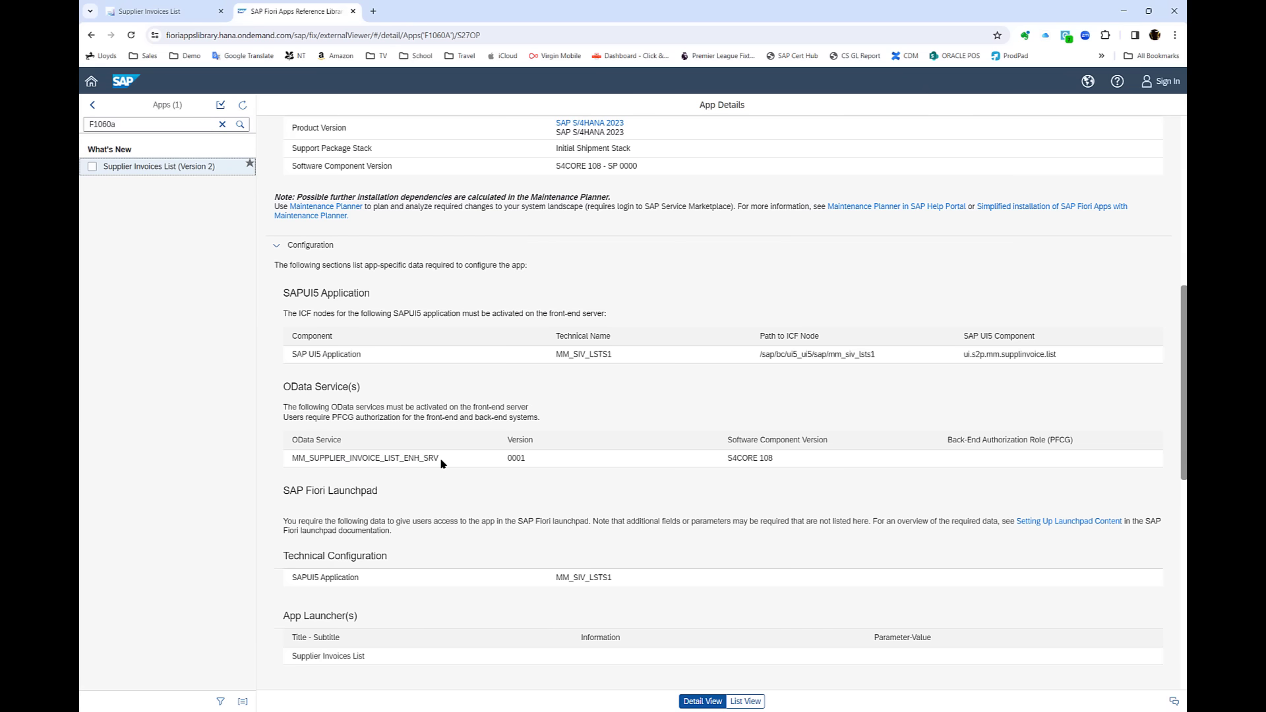
double_click(364, 457)
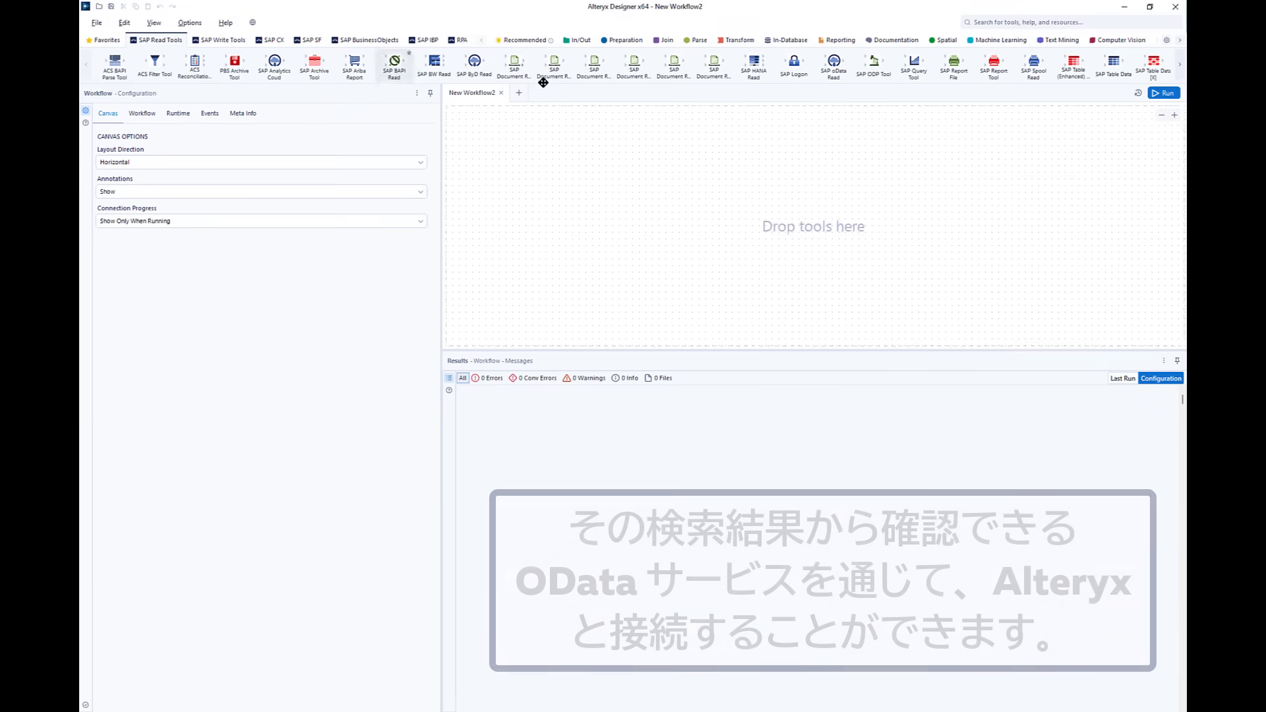
- Add an SAP Logon tool set to the S4M OData system and ping the connection
click(794, 66)
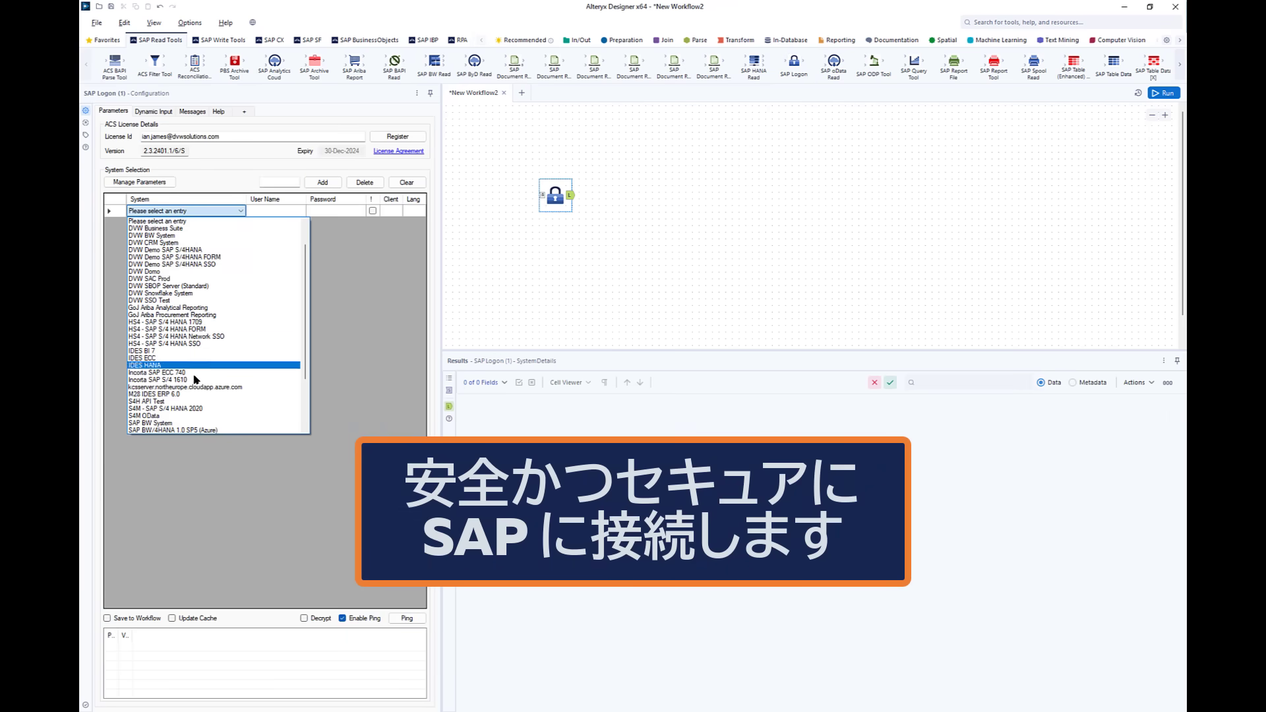
click(407, 618)
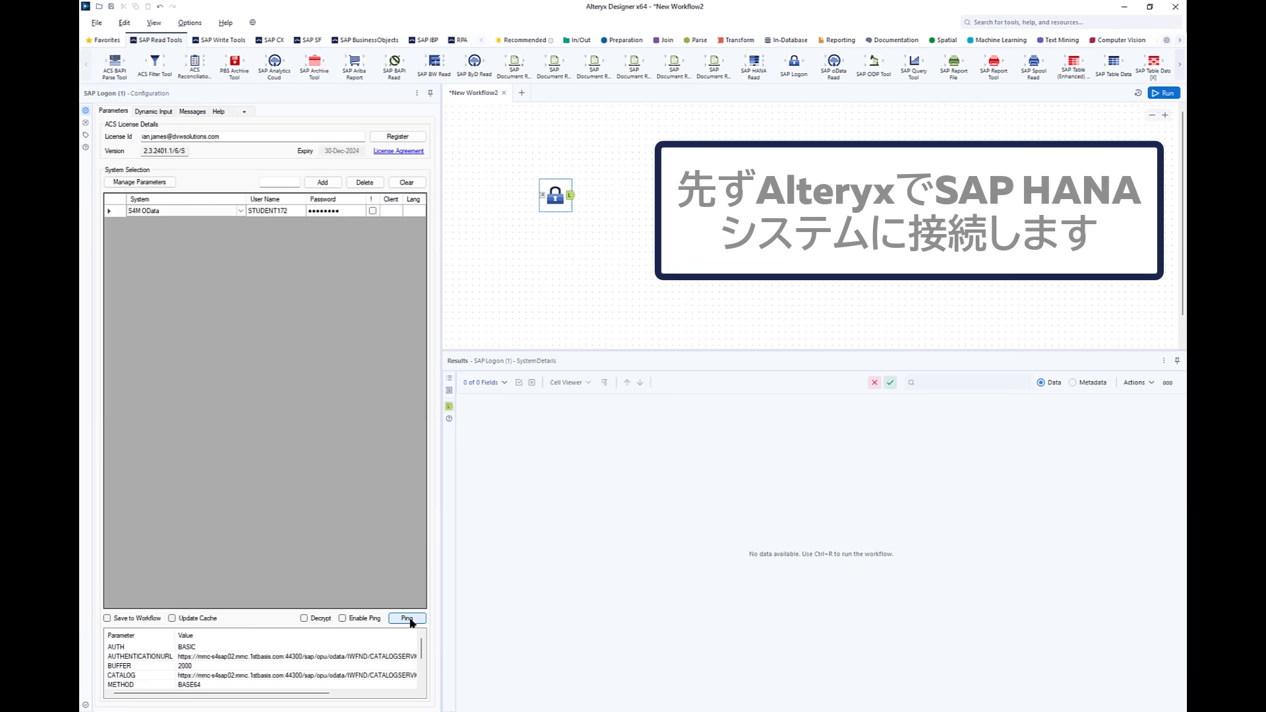
click(407, 619)
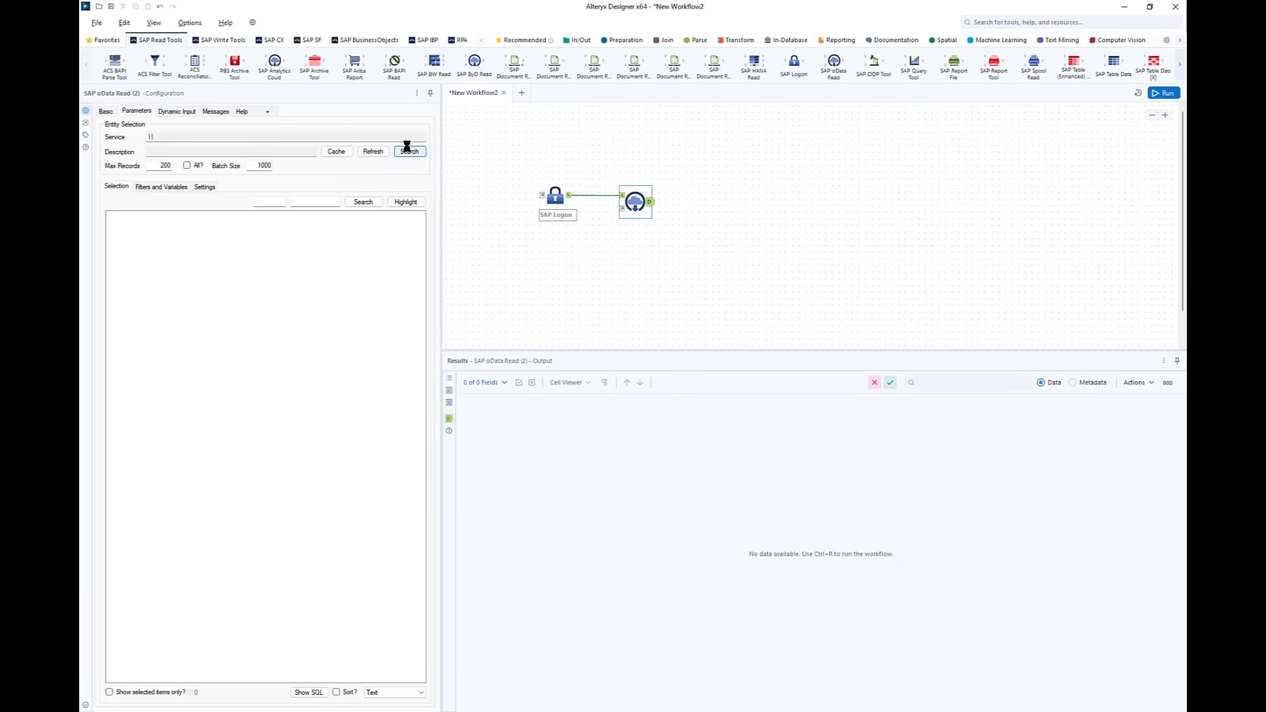
- Search for MM_SUPPLIER_INVOICE_LIST_ENH_SRV and choose its C_SupplierInvoiceList entity for the read
click(409, 151)
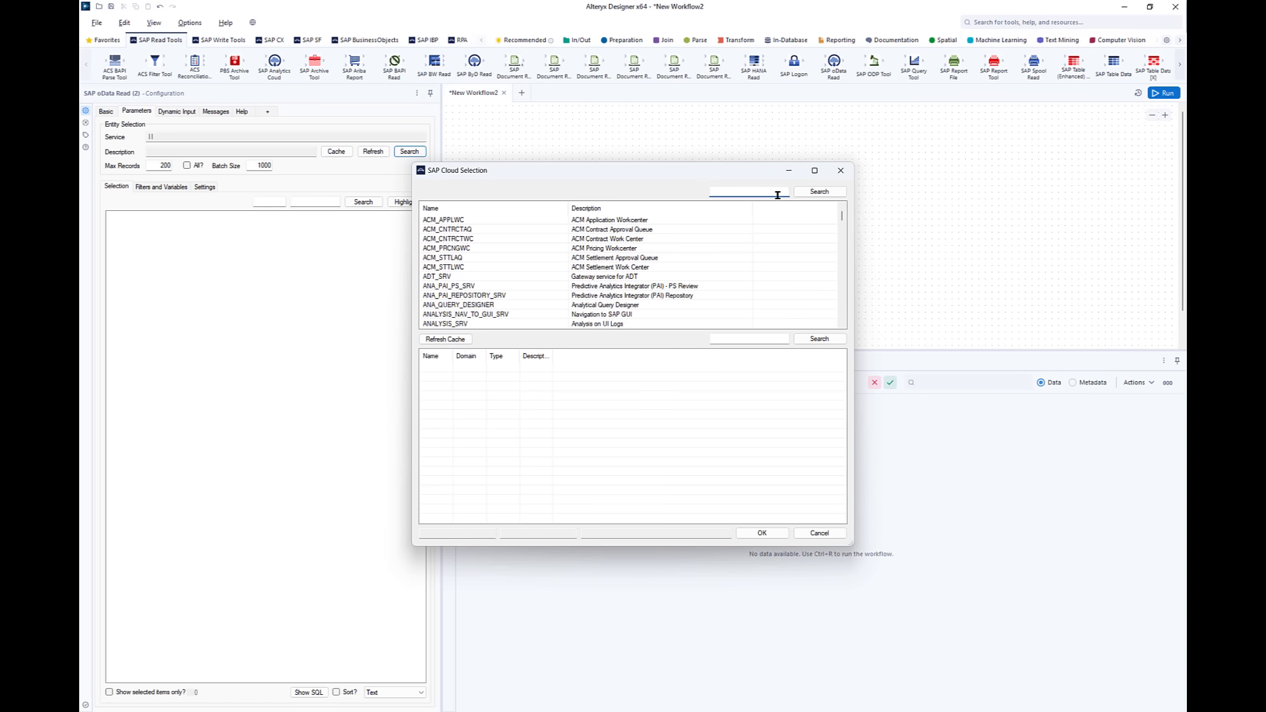
text(OICE_LIST_ENH_SRV)
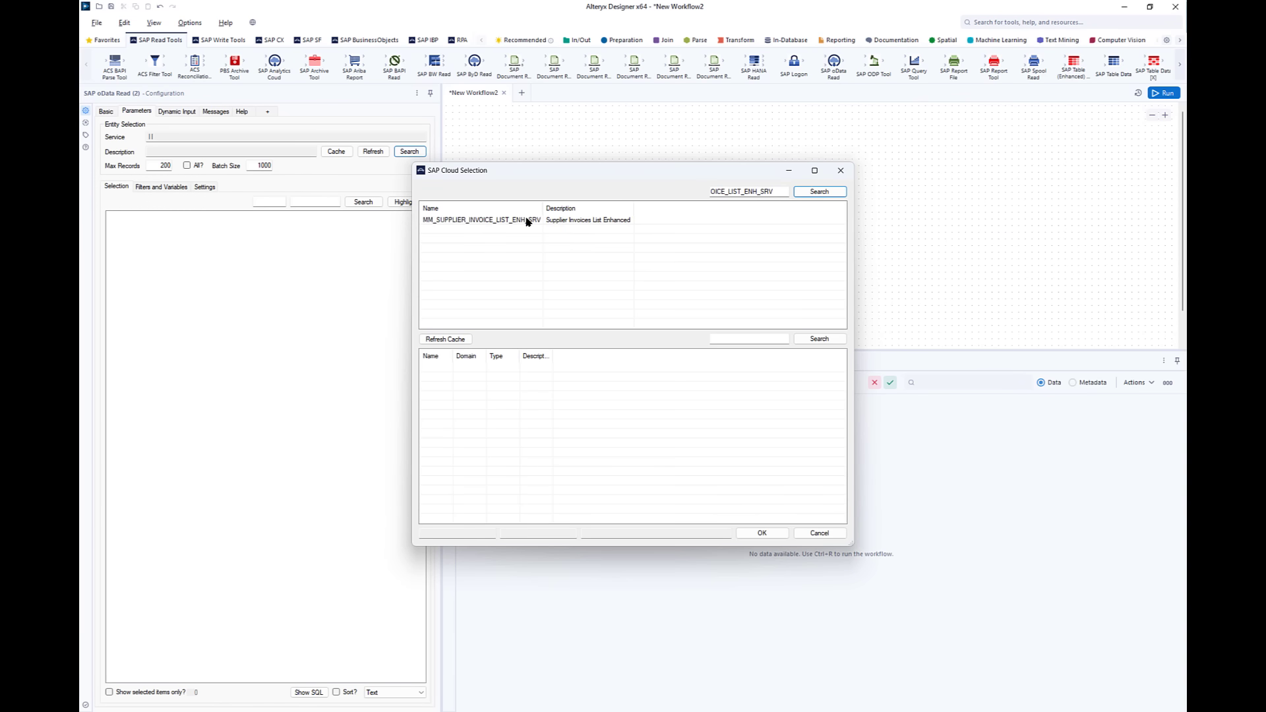
click(481, 221)
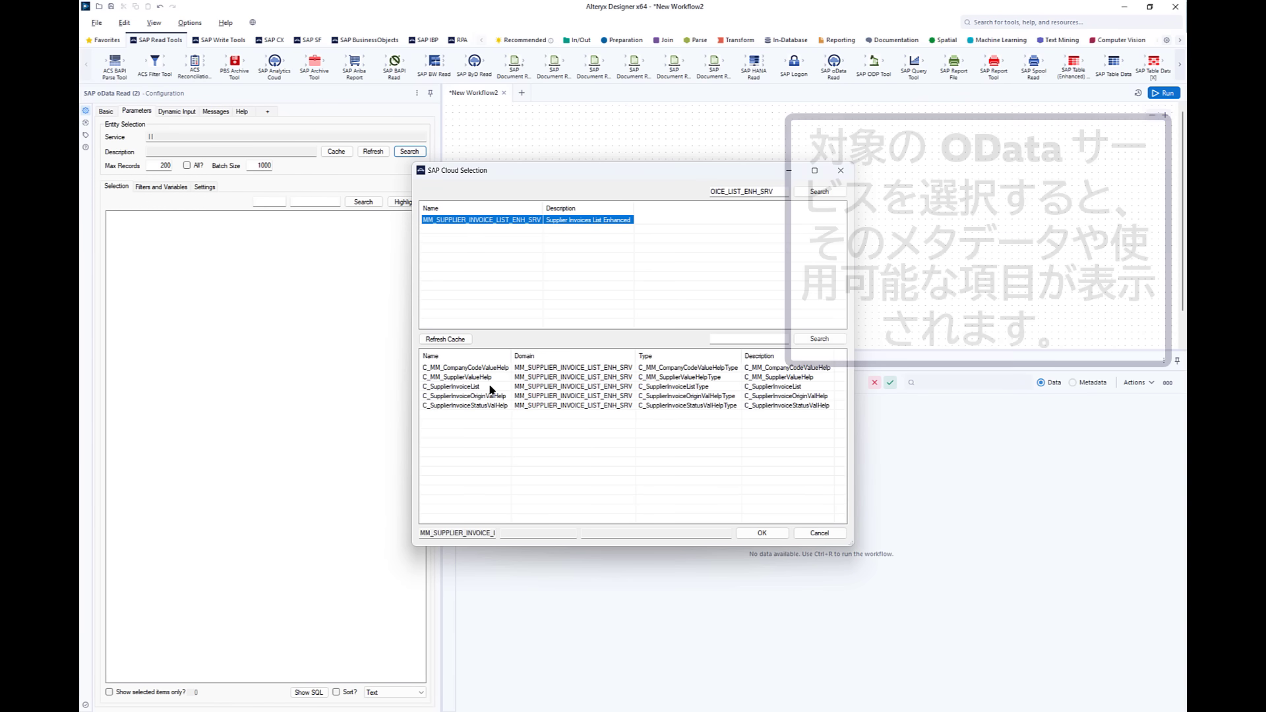
click(453, 386)
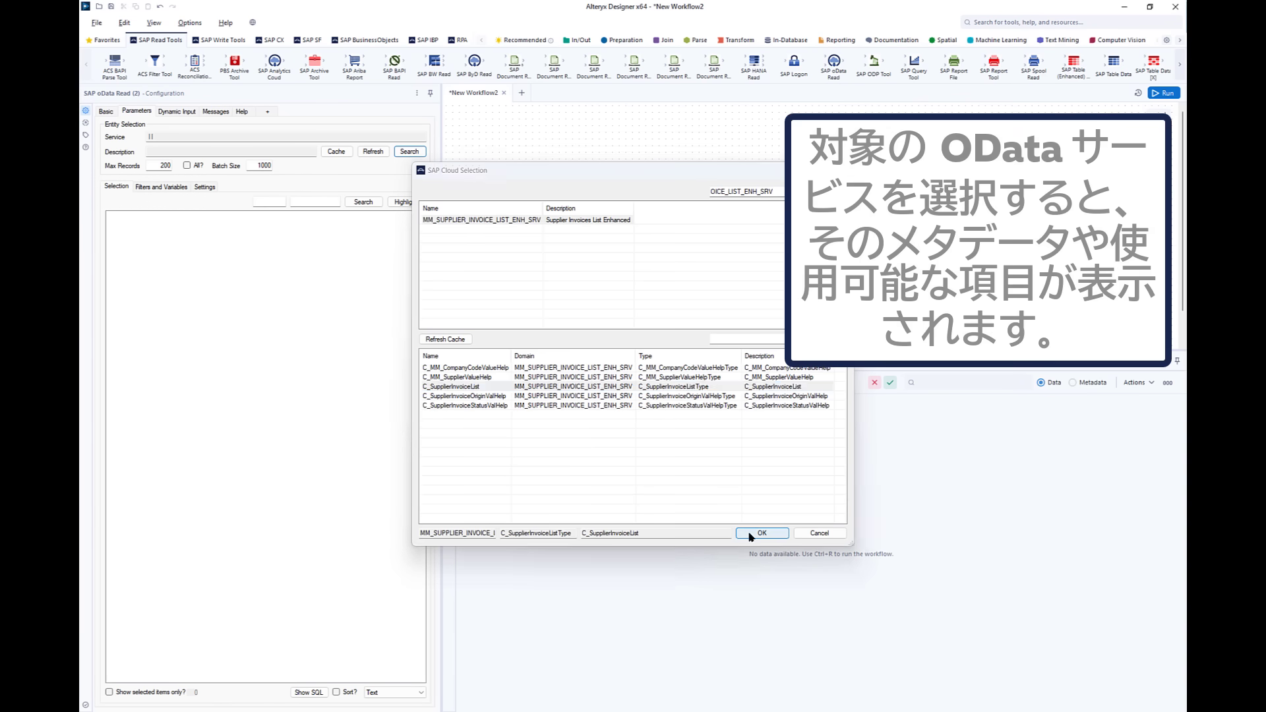
click(760, 533)
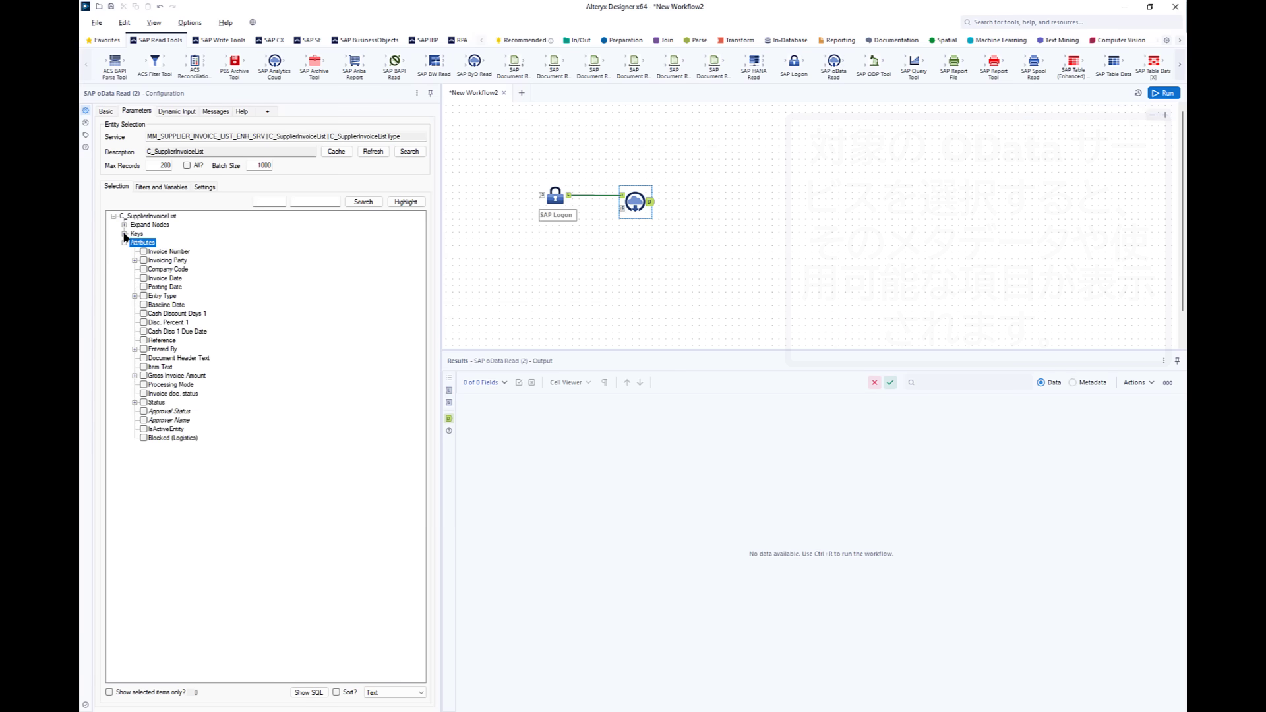
- Filter the read on Fiscal Year 2020 and Company Code 1710
click(124, 235)
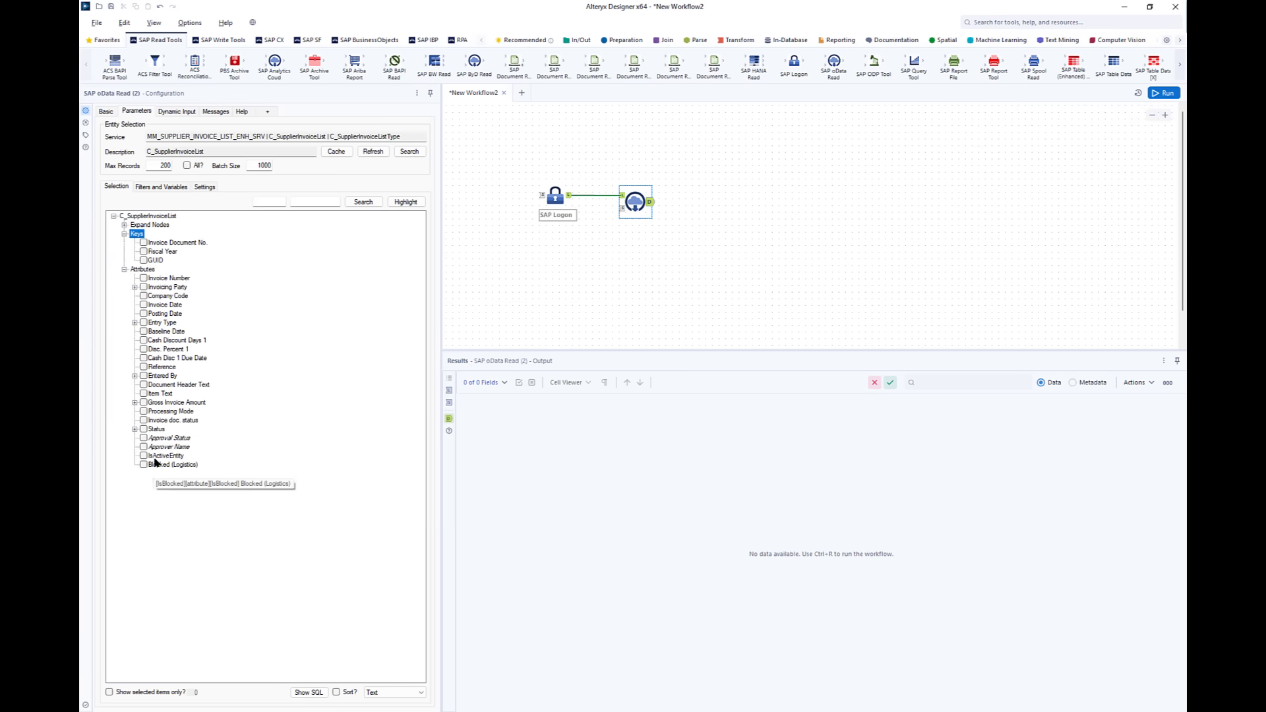
right_click(160, 251)
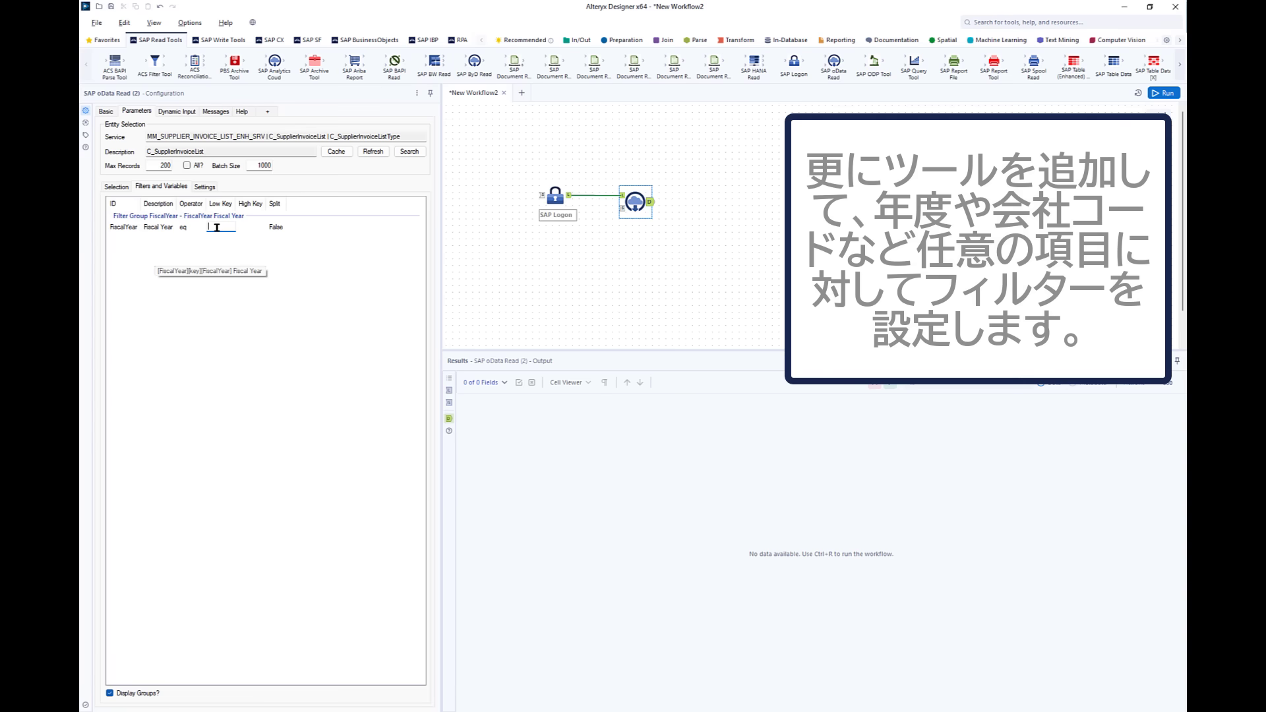
text(2020)
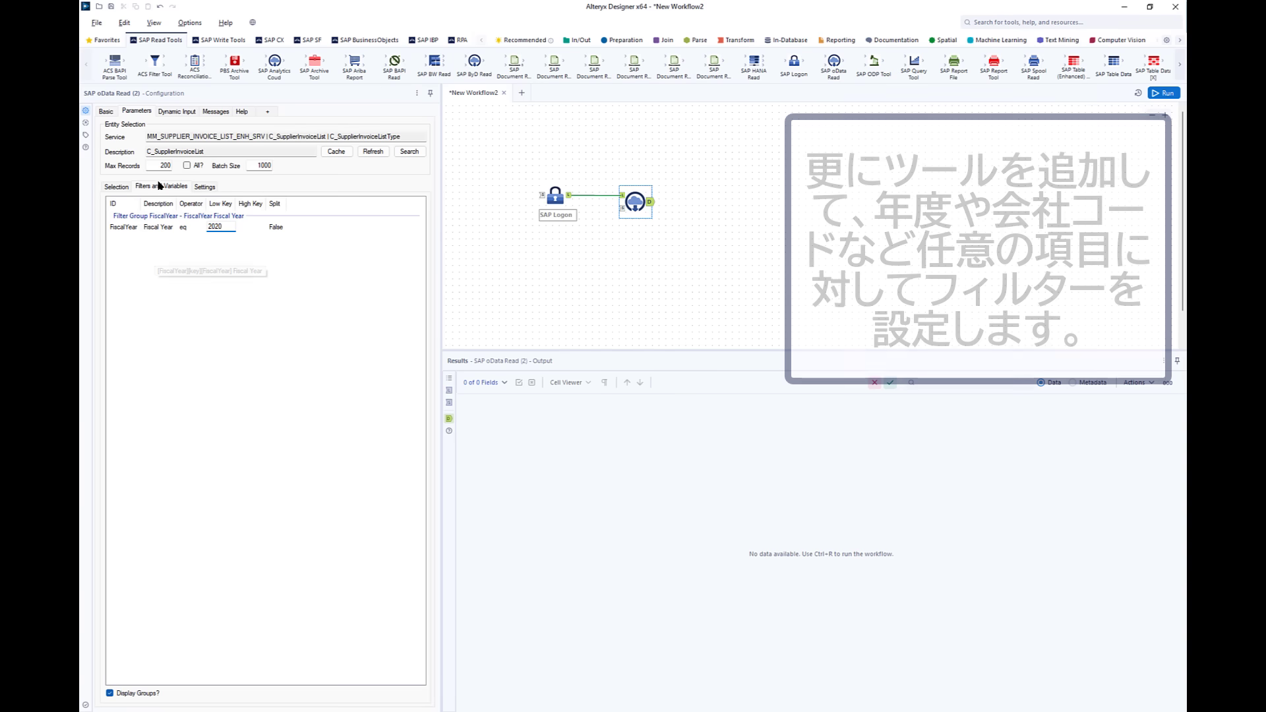
click(117, 186)
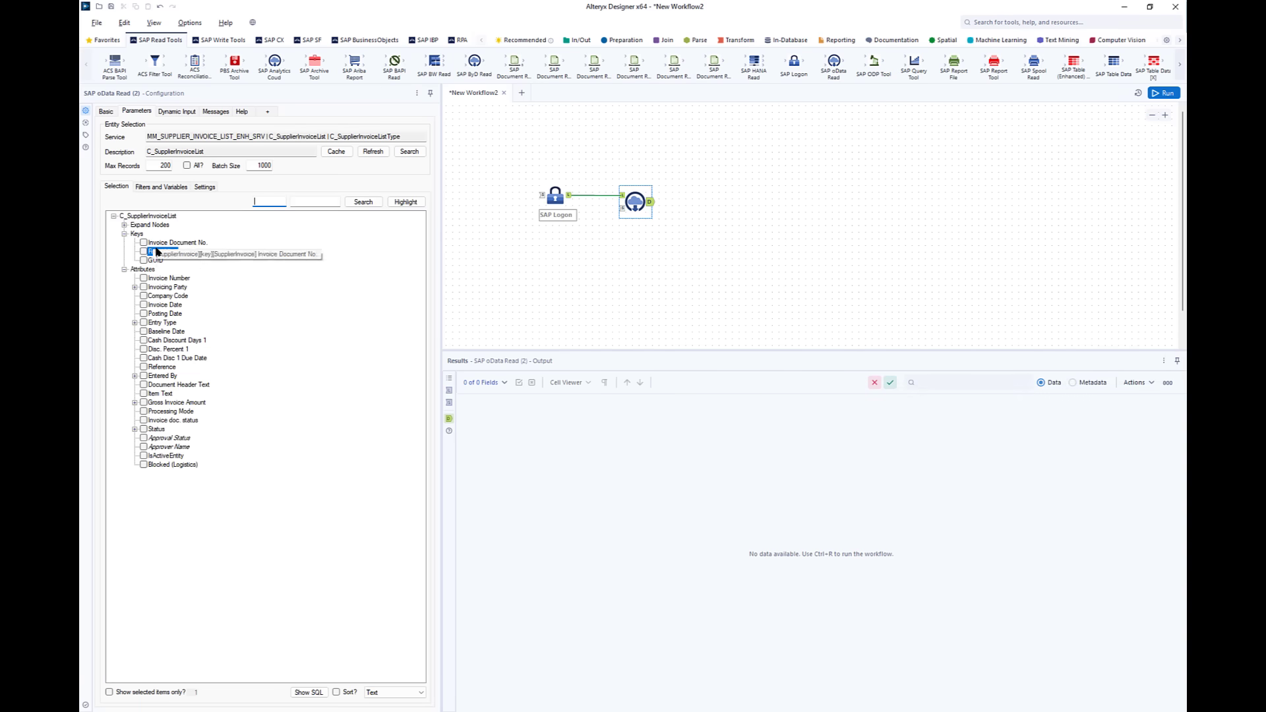
click(167, 295)
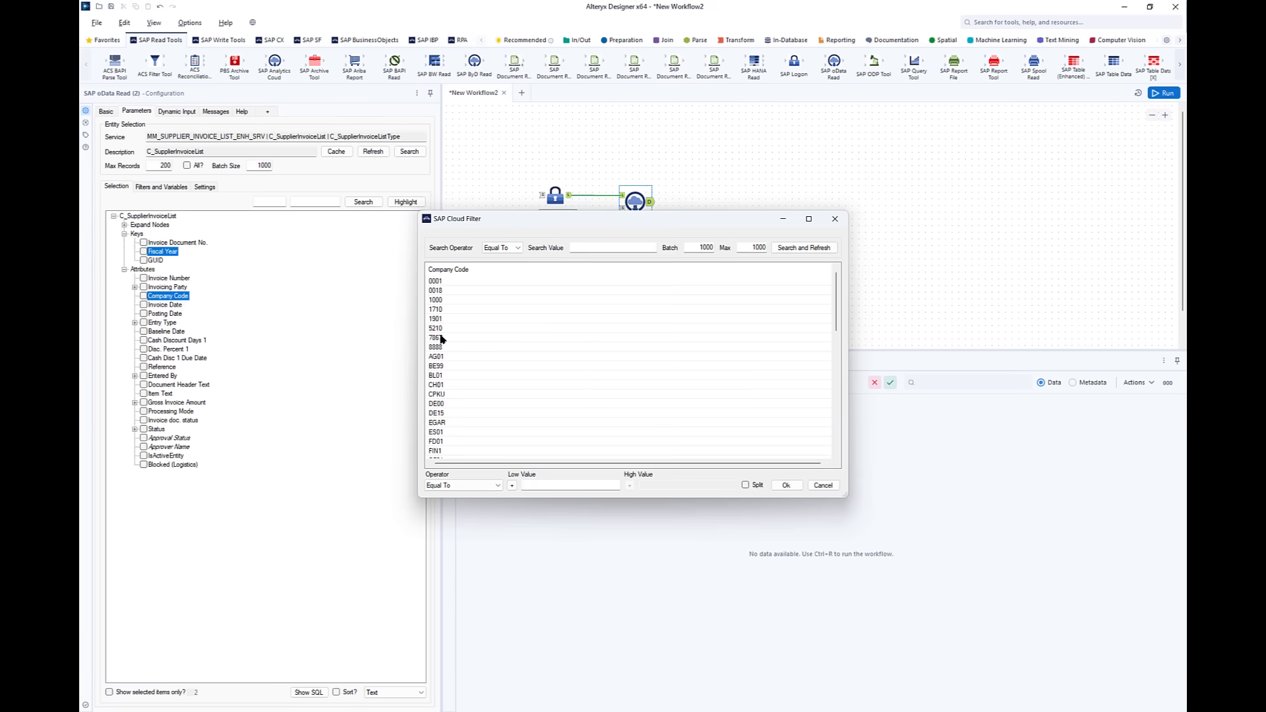
click(436, 309)
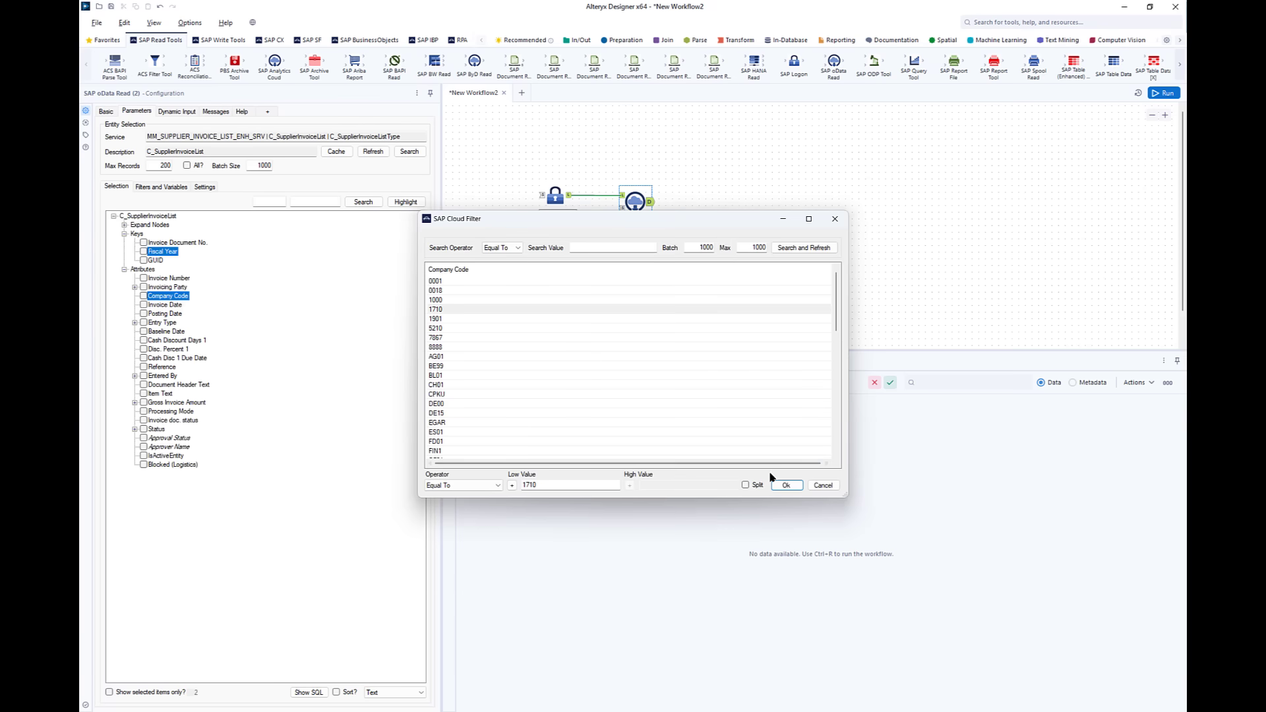
click(784, 484)
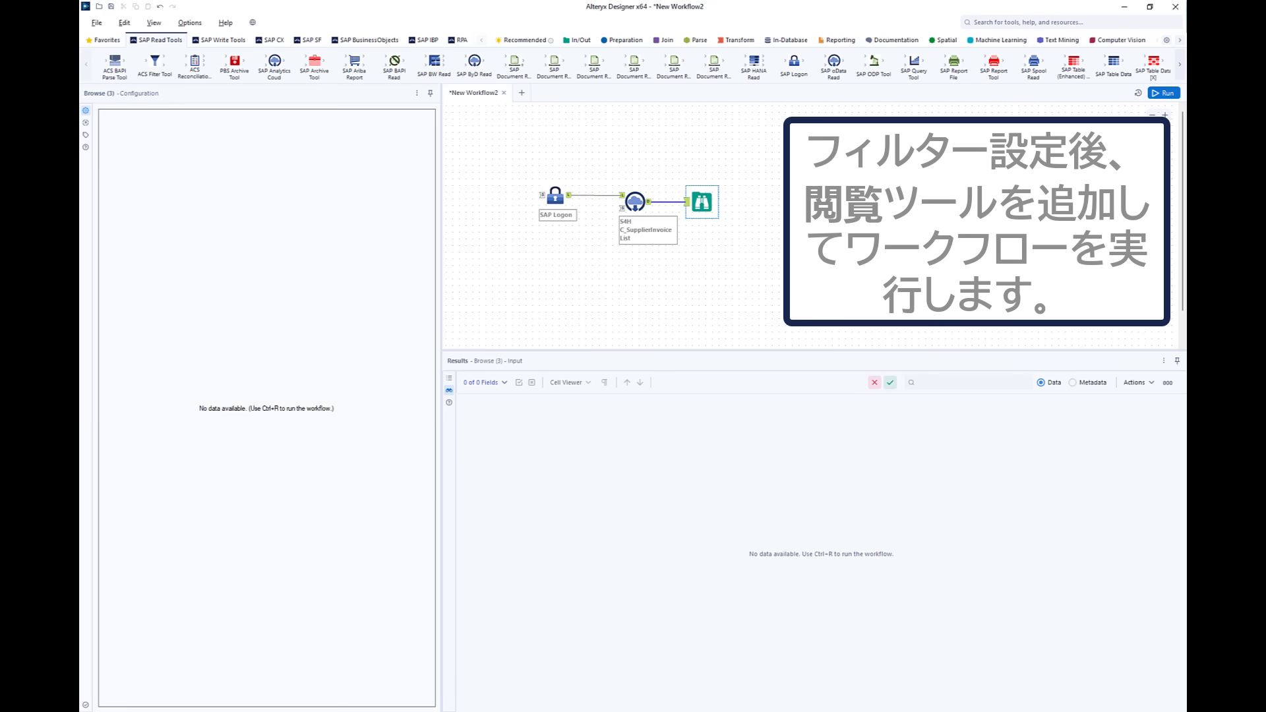
- Run the workflow to return the 29 filtered invoices, then revisit the OData Read settings
click(1165, 92)
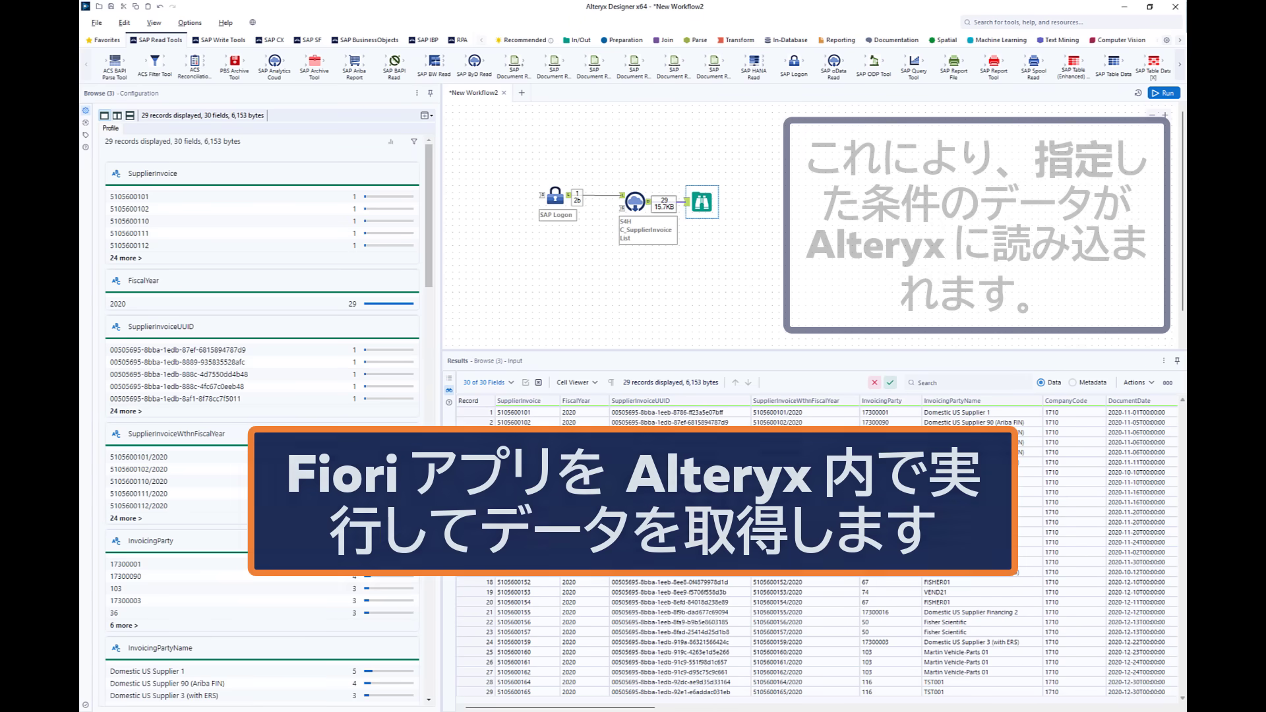
click(636, 200)
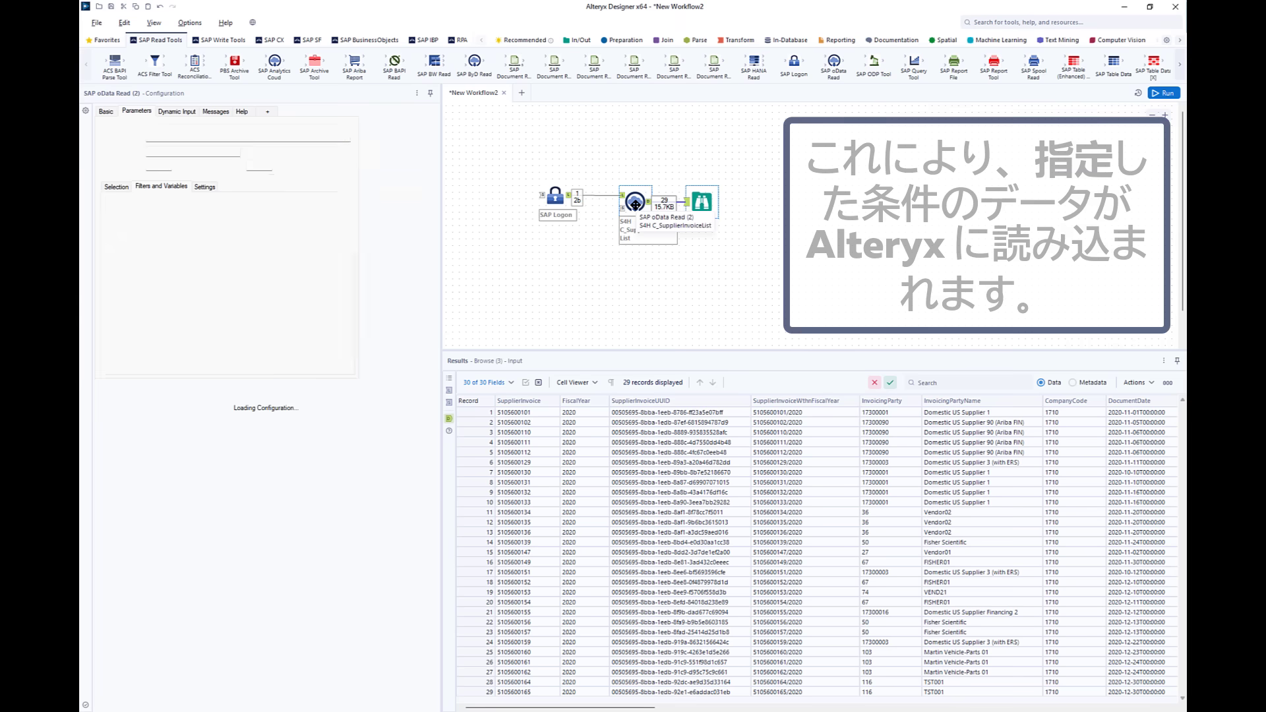
- Add a Text Input with FiscalYear eq rows for 2020, 2021 and 2022, split set to True
right_click(133, 227)
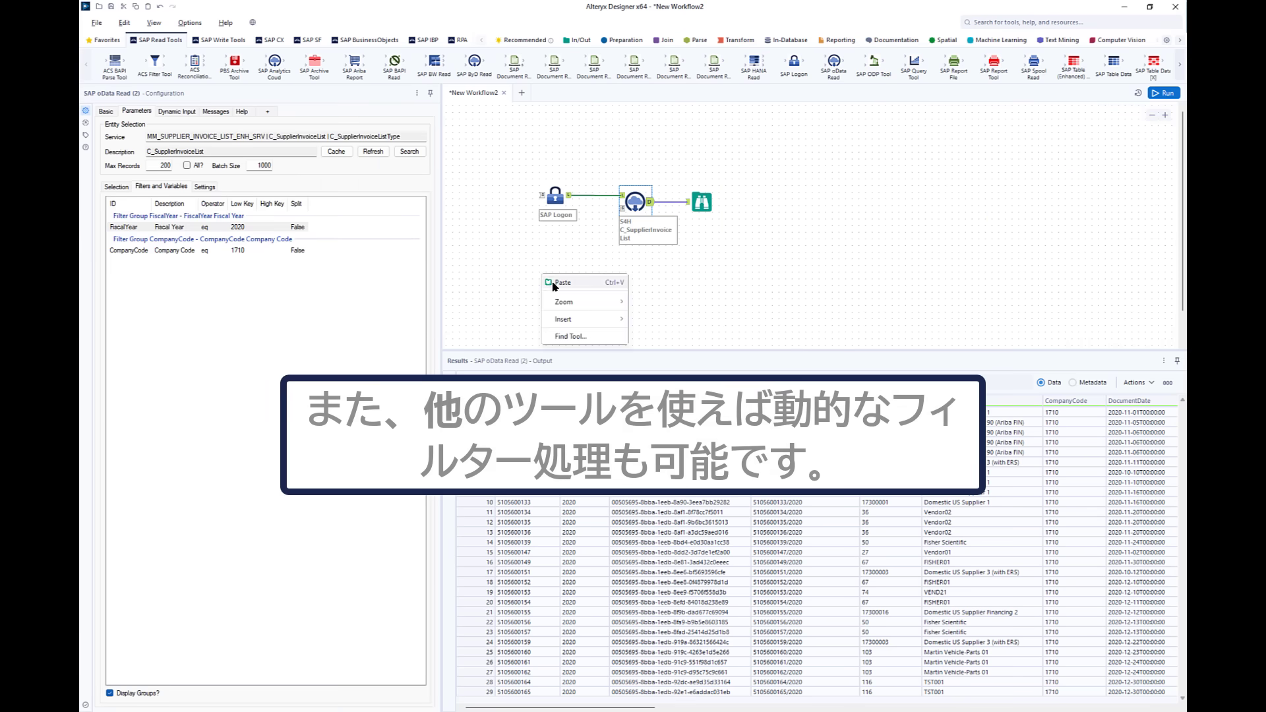
click(562, 283)
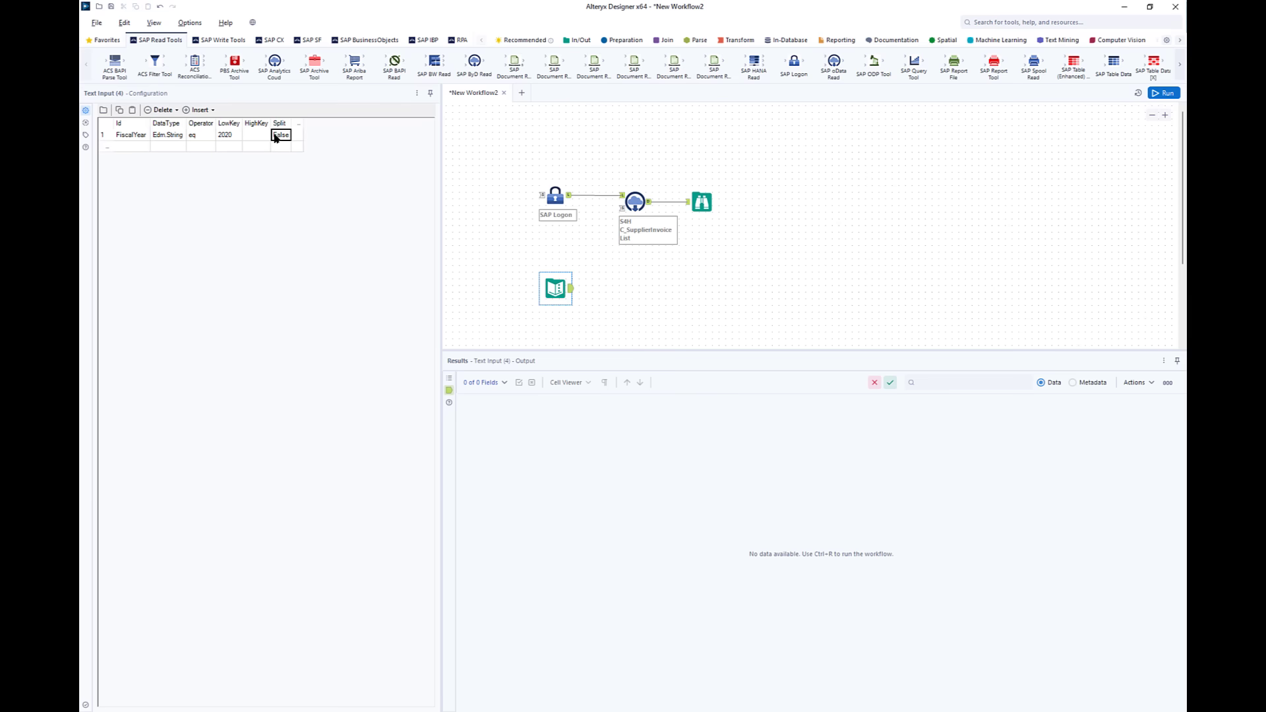
text(True)
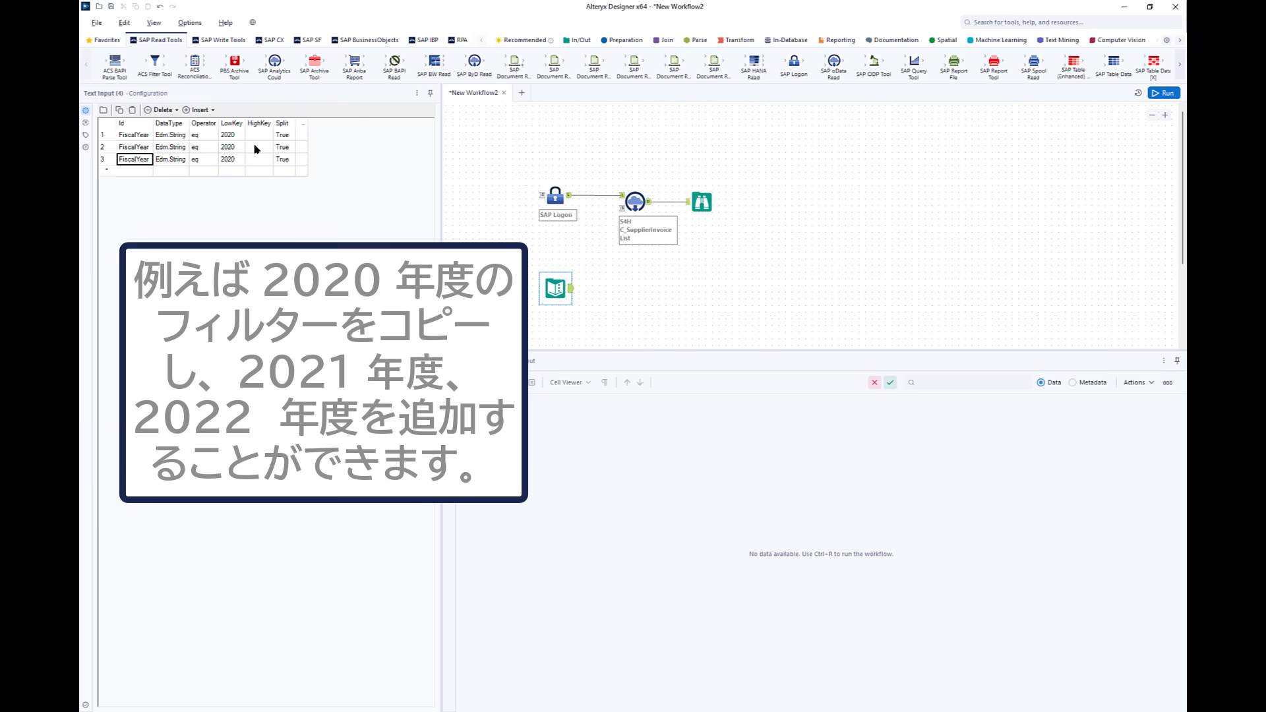
text(2021)
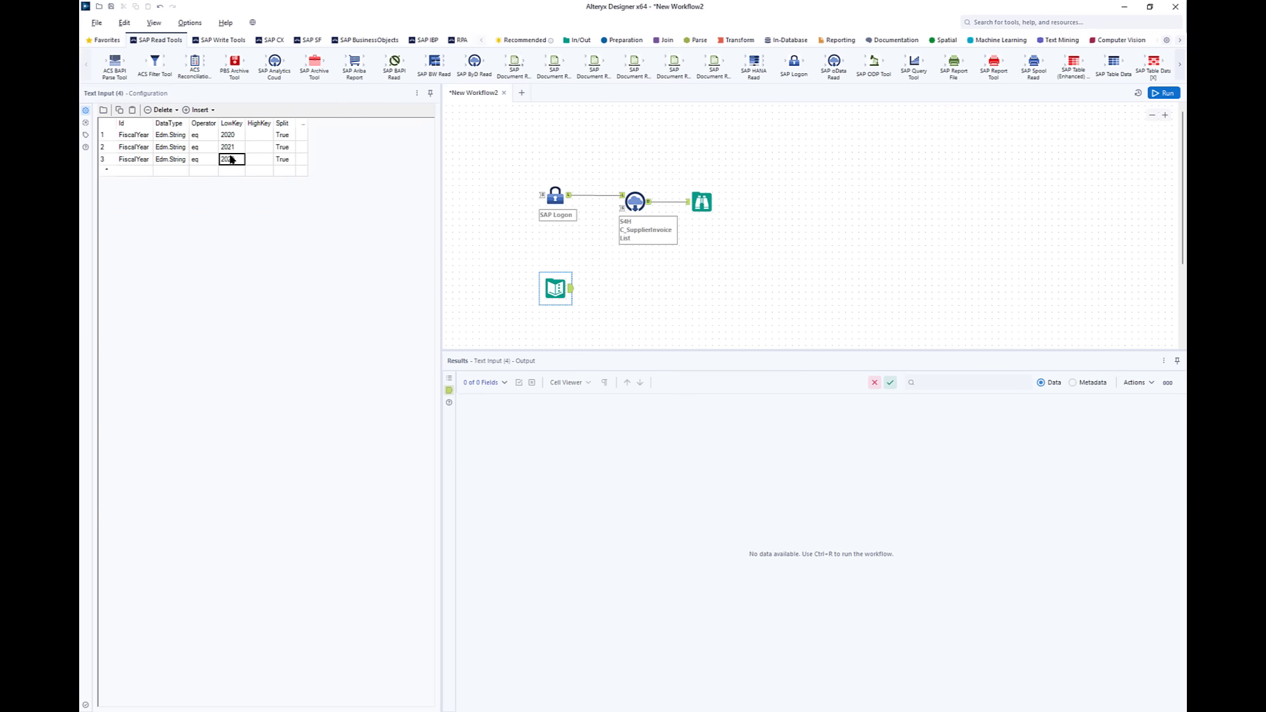
click(1166, 93)
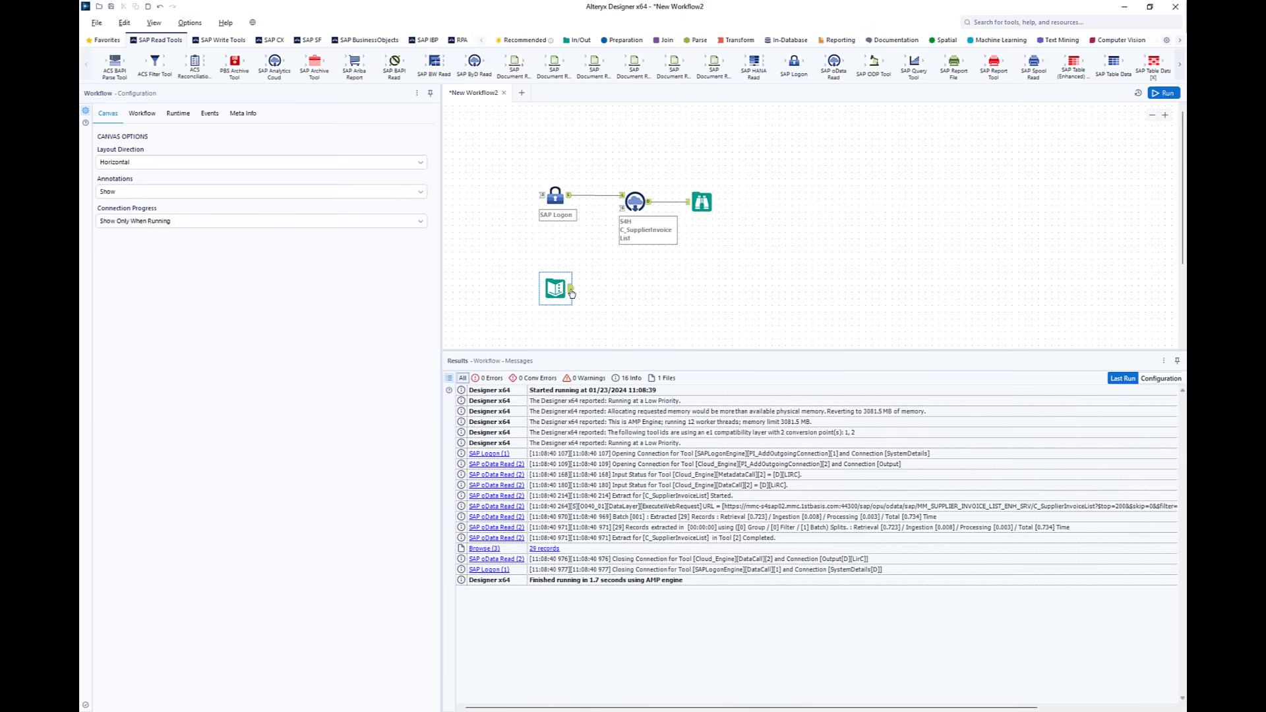
- Connect the Text Input as dynamic filters, rerun, and view the 322 records in Browse
drag(570, 290, 634, 210)
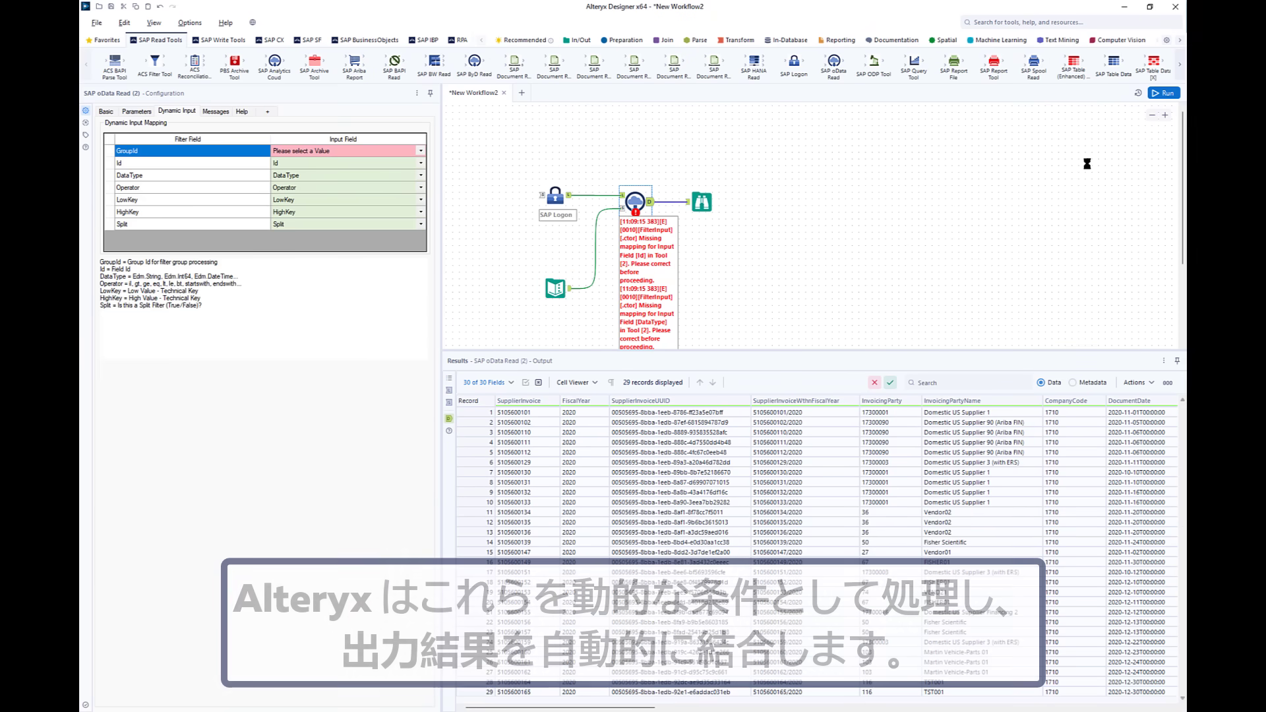
click(1163, 92)
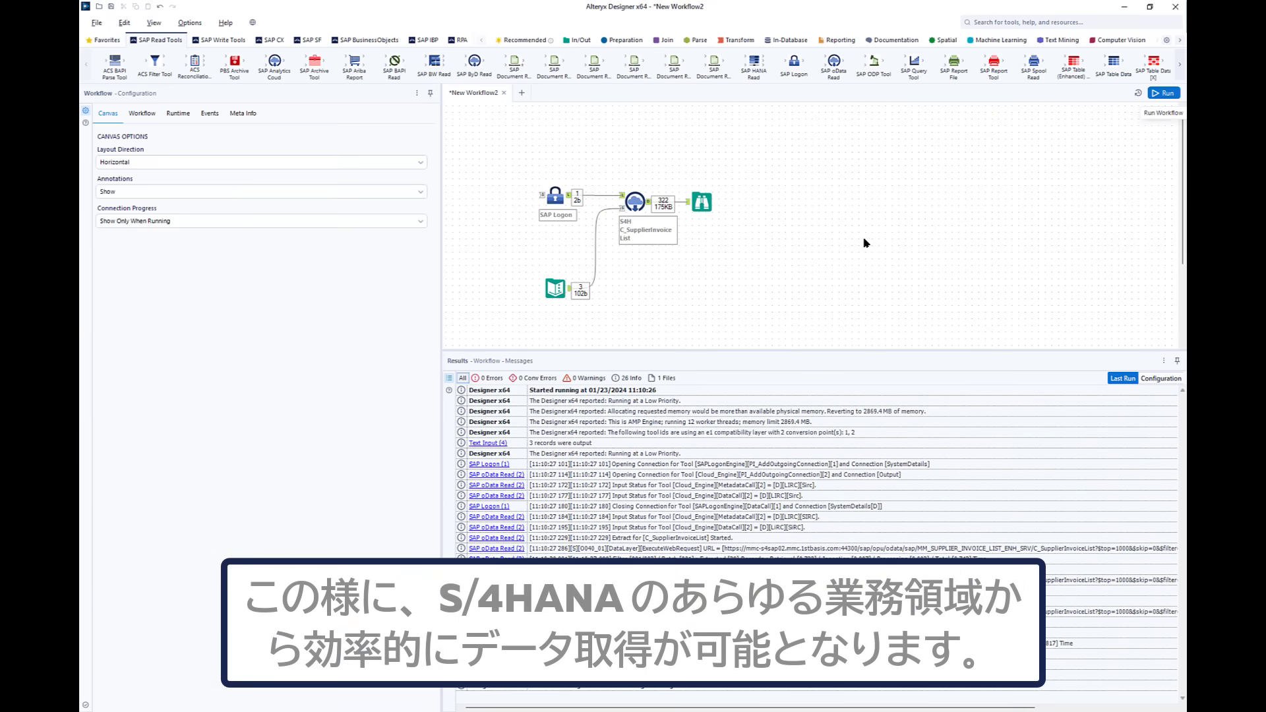
click(702, 201)
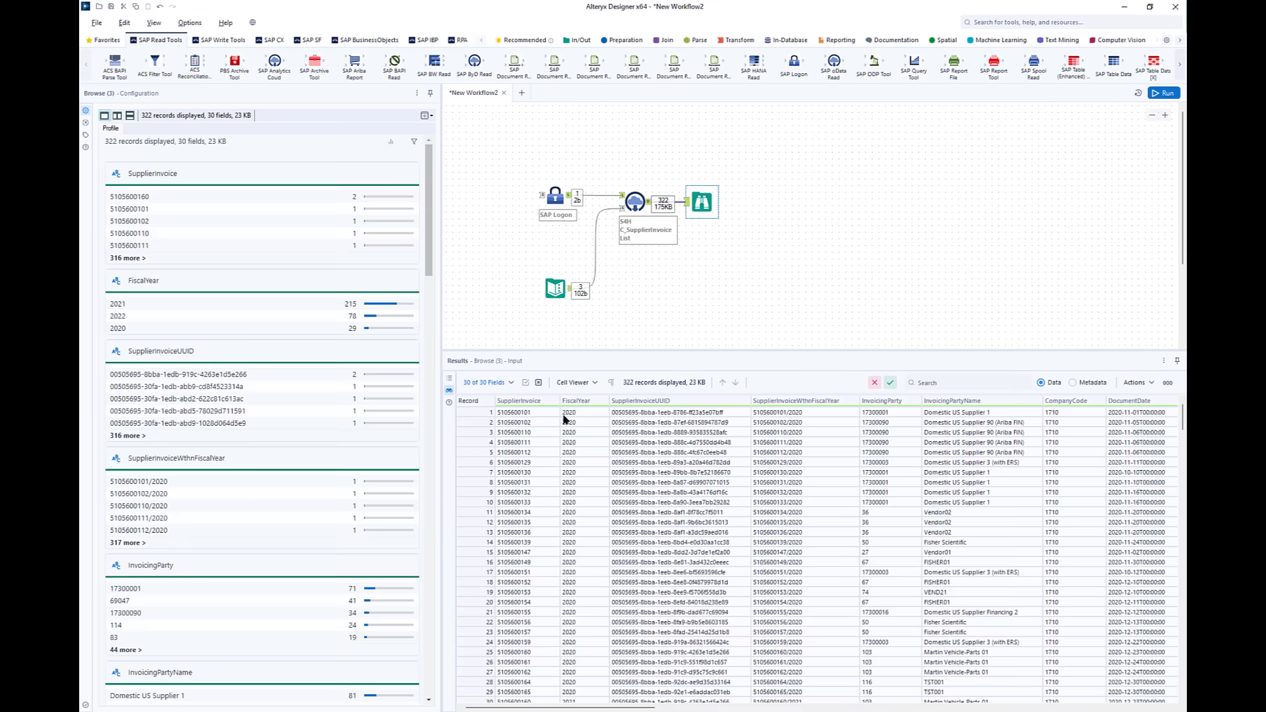